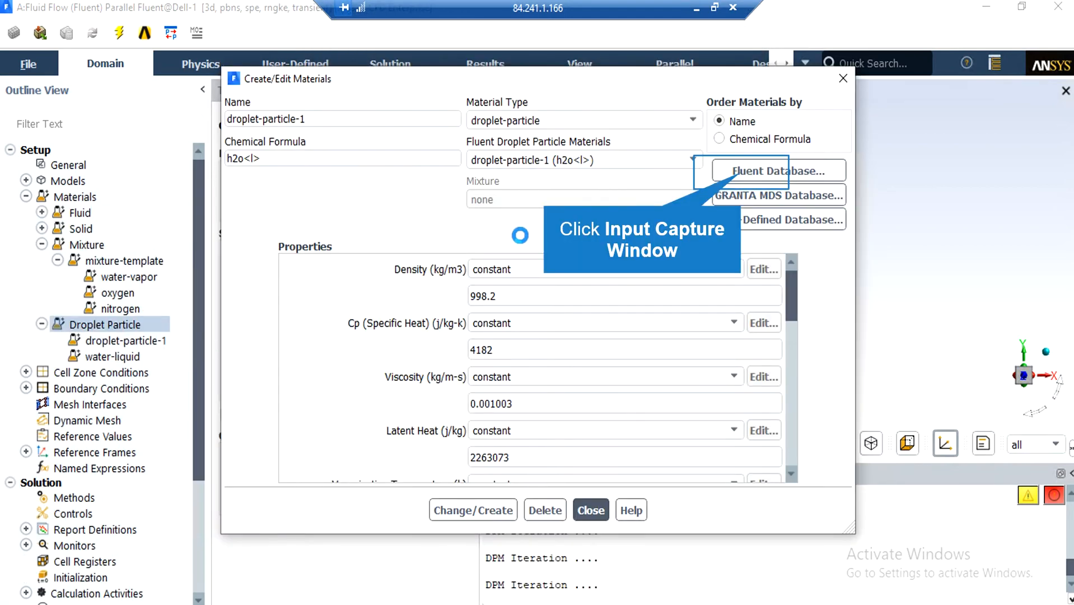
mouse_move(740, 187)
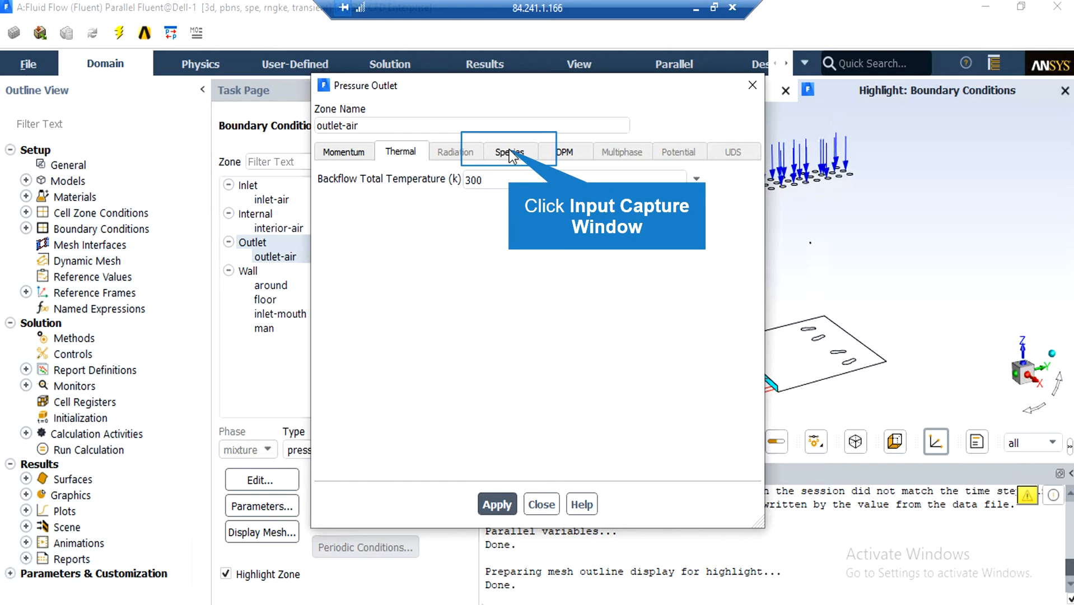
Review the outlet-air pressure outlet's thermal settings with 300 K backflow total temperature.
click(81, 480)
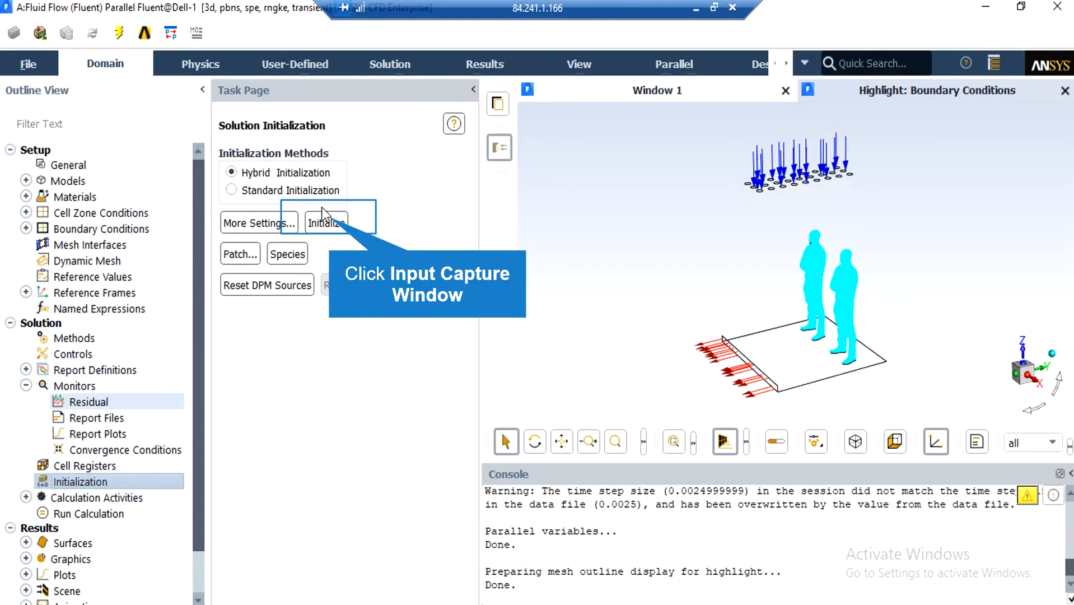
mouse_move(333, 225)
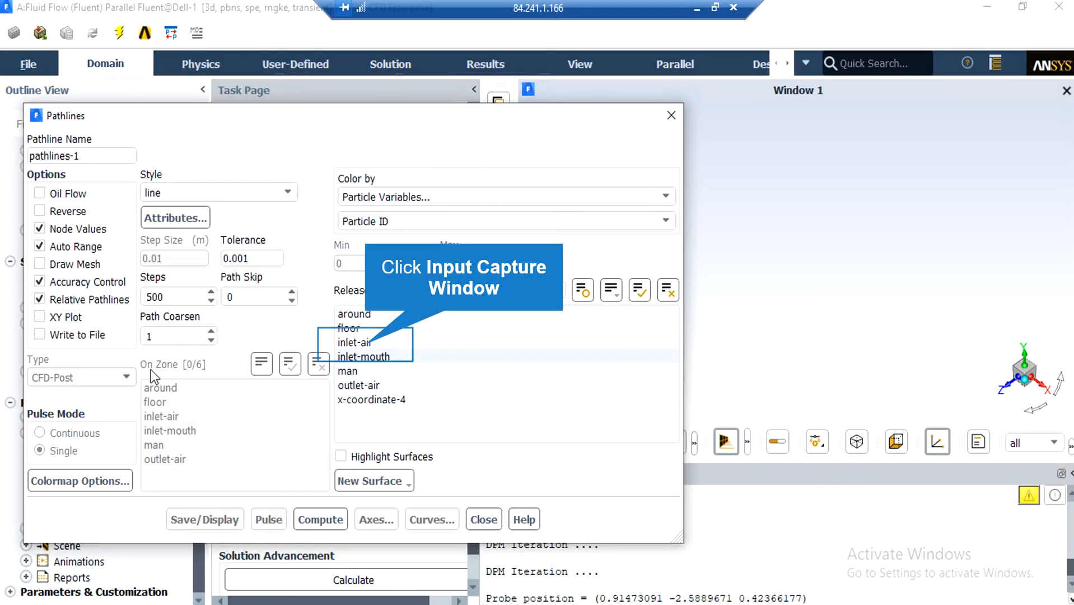
mouse_move(173, 370)
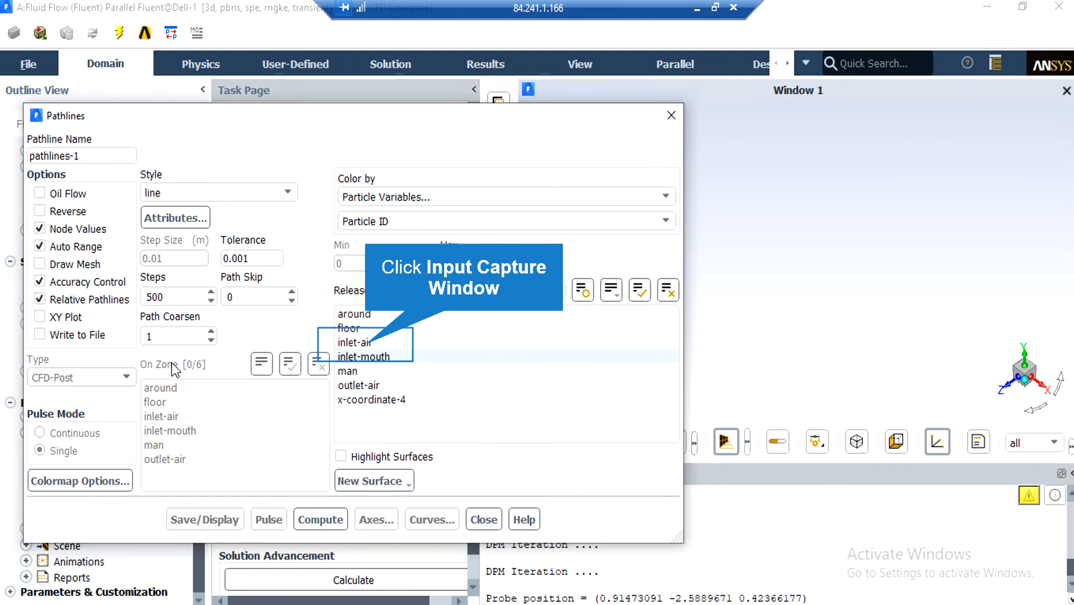
mouse_move(206, 360)
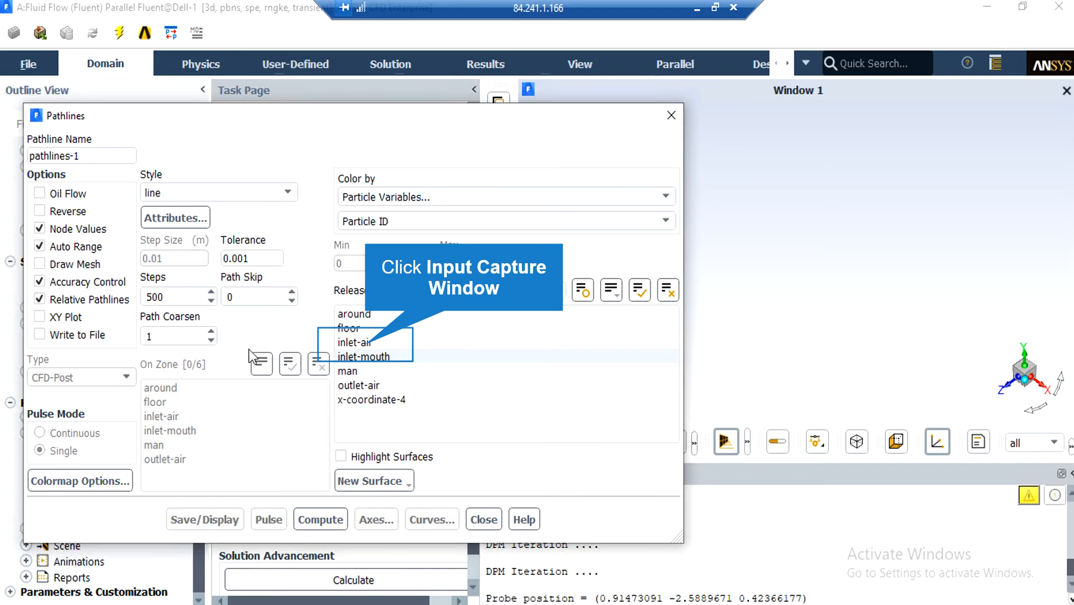
mouse_move(370, 351)
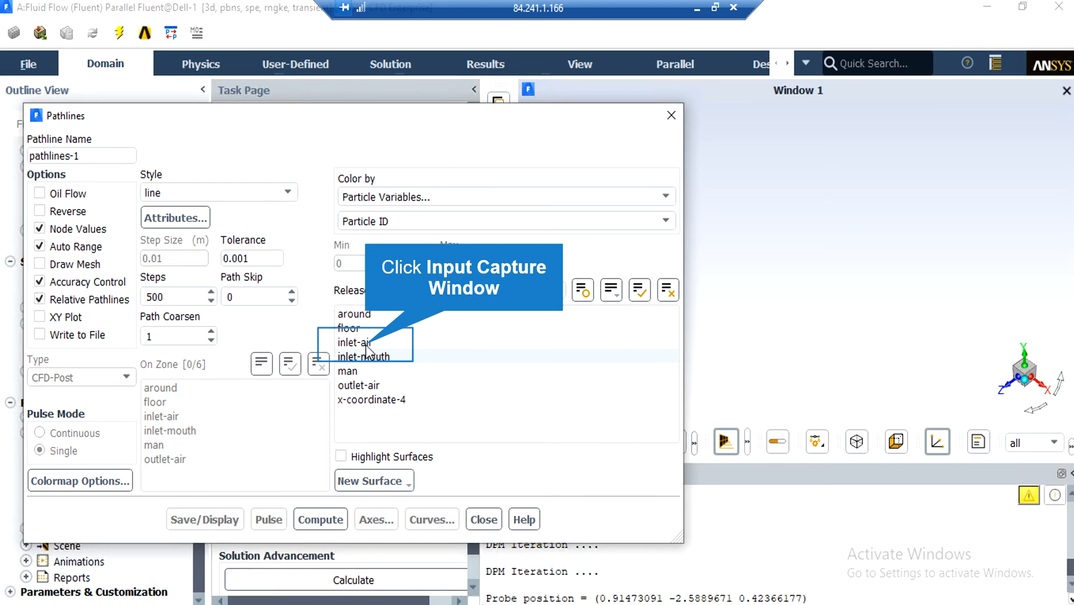